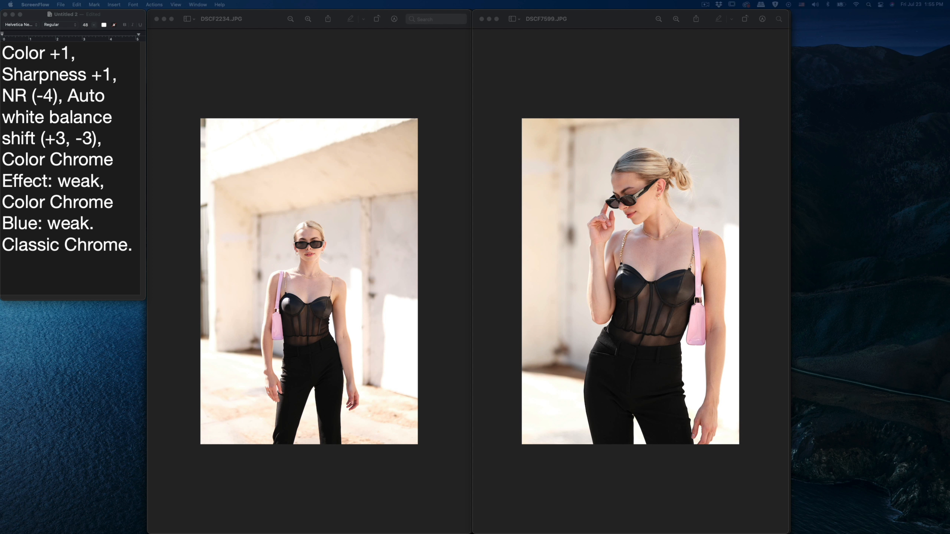
mouse_move(63, 179)
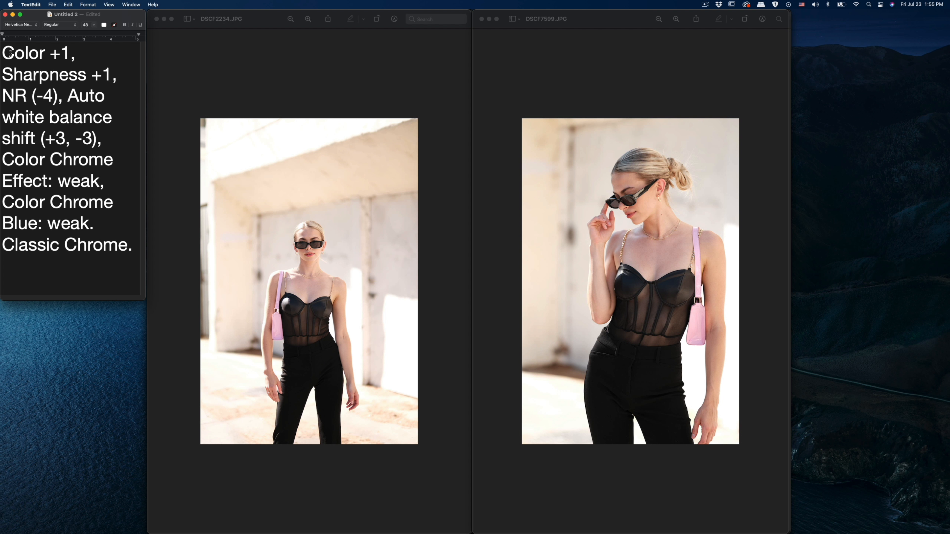
- Bring the DSCF2234.JPG photo window forward over the Classic Chrome settings notes
double_click(28, 53)
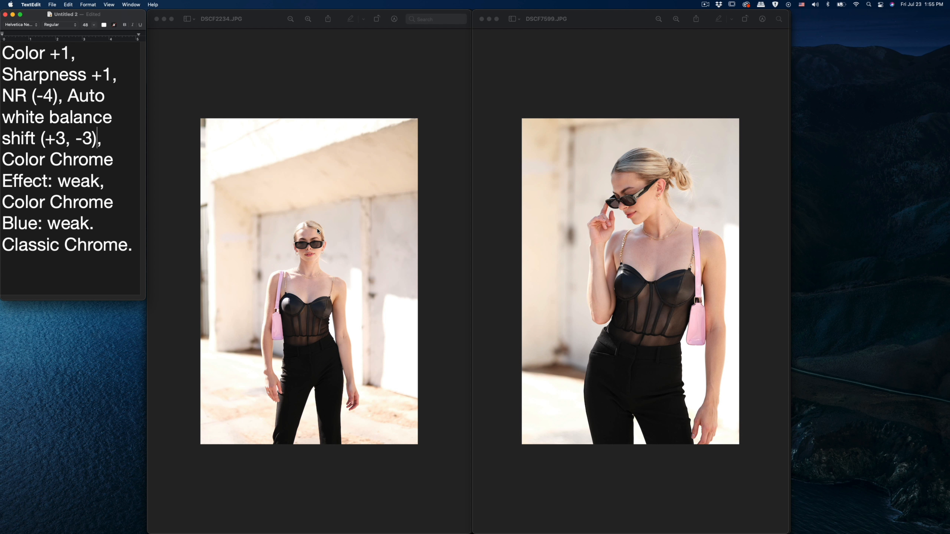
mouse_move(583, 215)
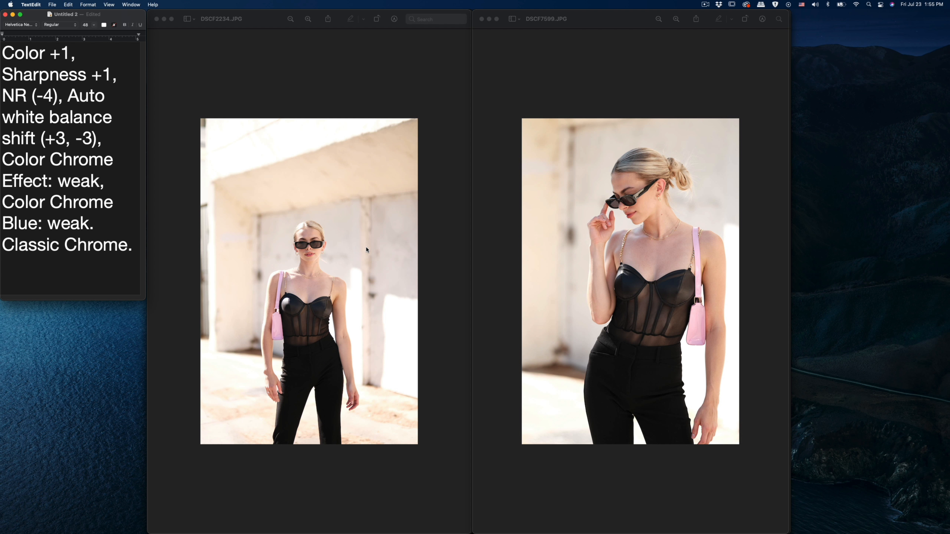
mouse_move(344, 251)
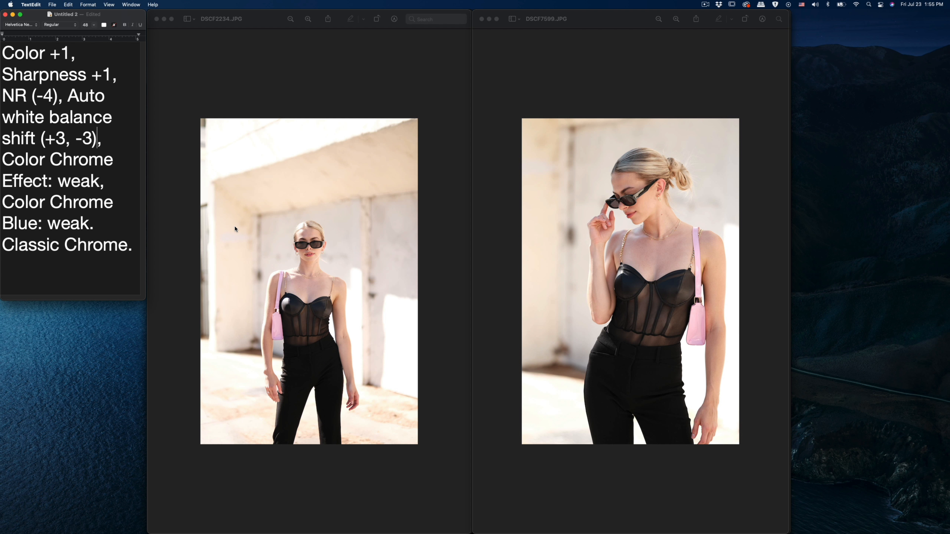
mouse_move(571, 244)
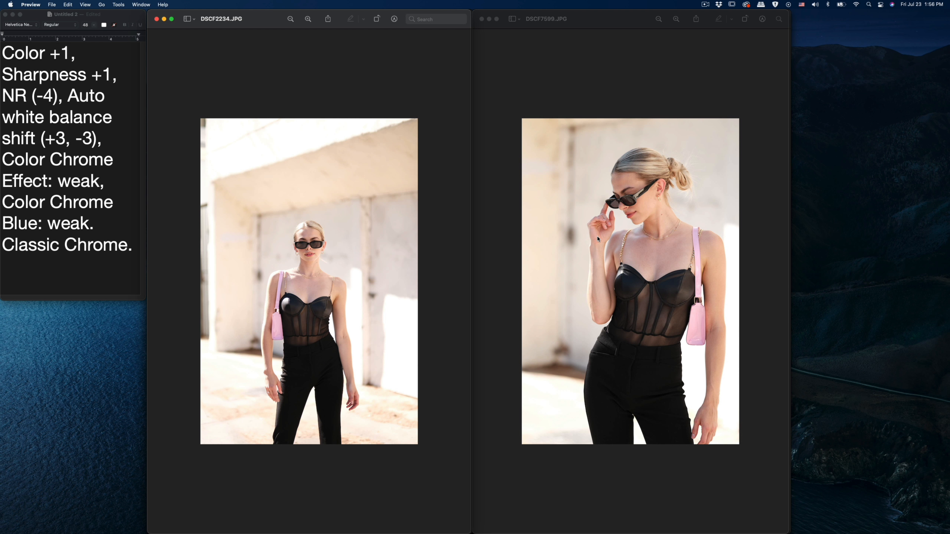
mouse_move(608, 219)
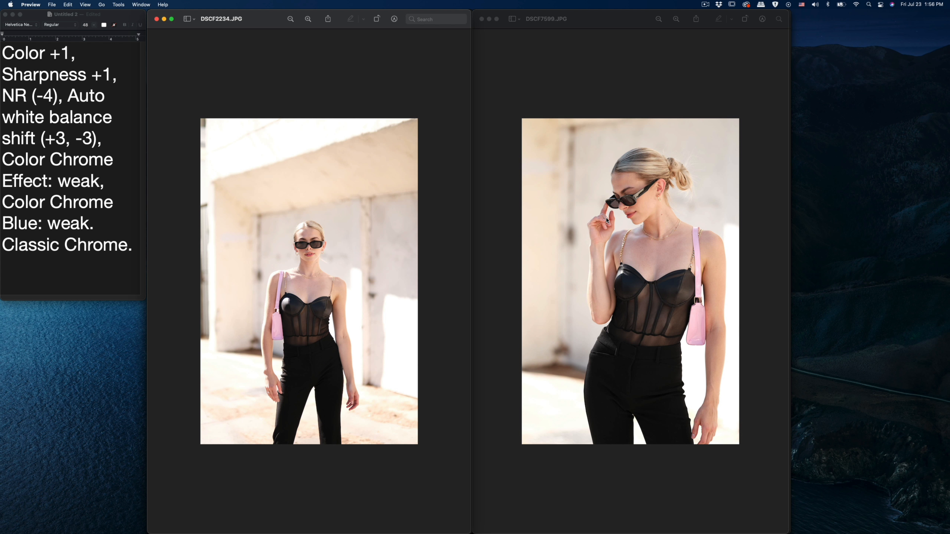
mouse_move(267, 202)
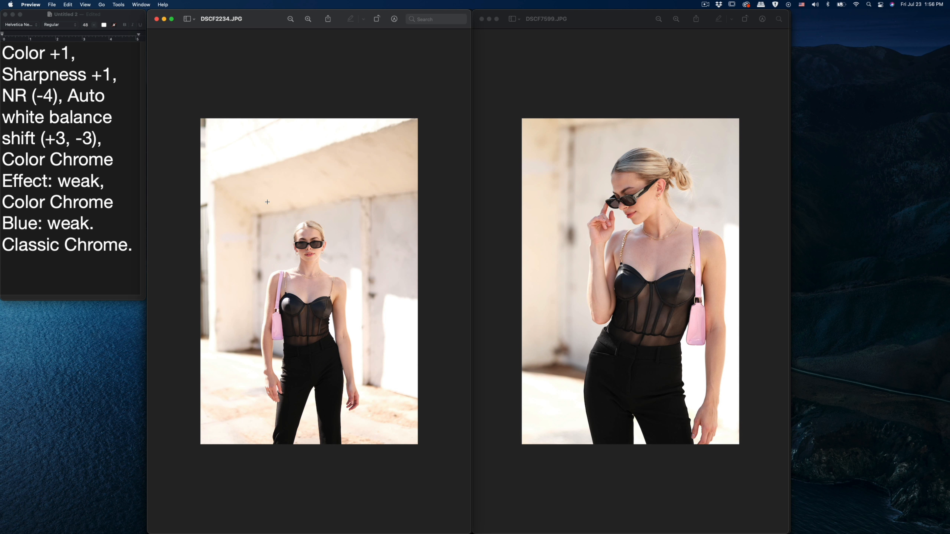
mouse_move(574, 352)
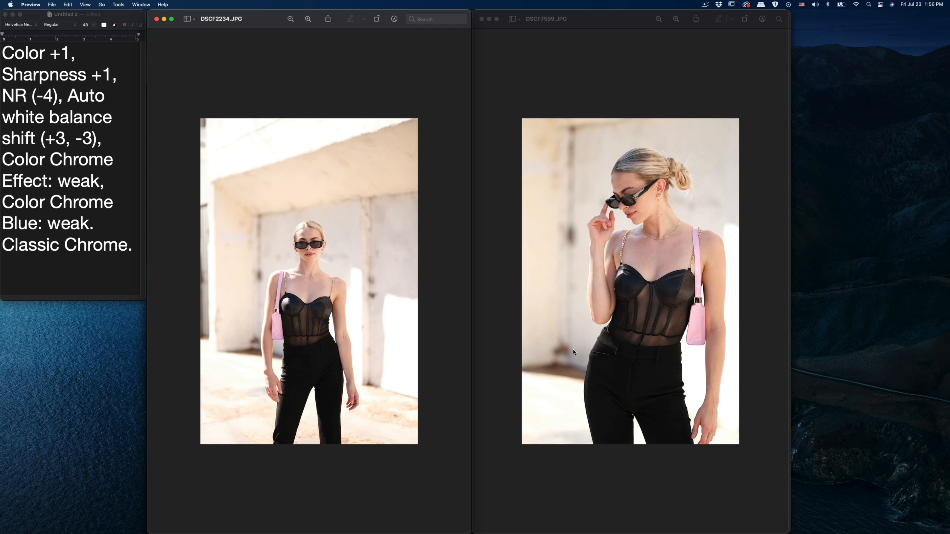
mouse_move(577, 197)
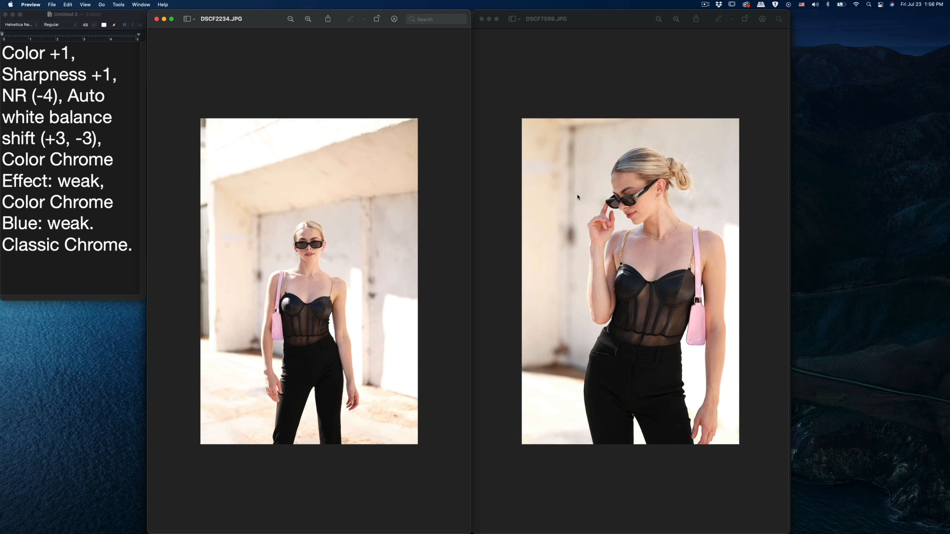
mouse_move(571, 215)
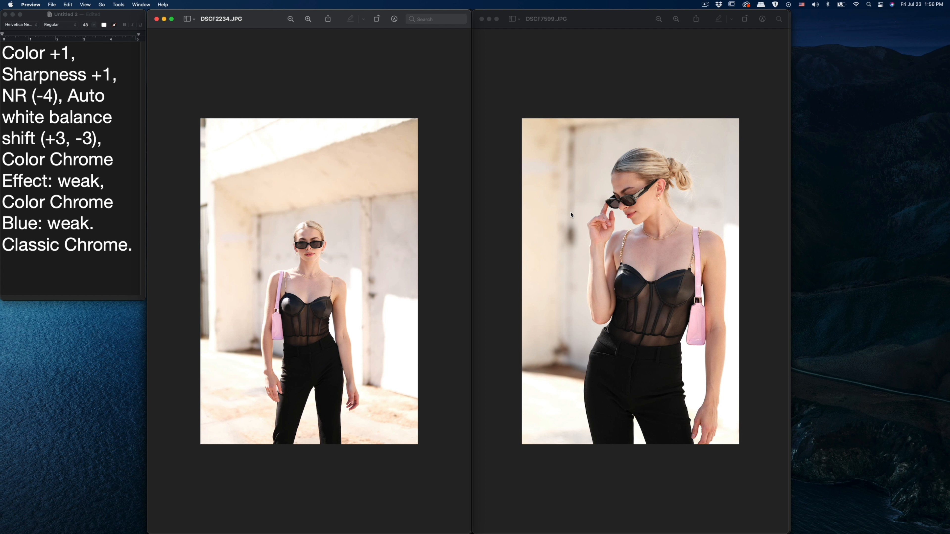
mouse_move(610, 192)
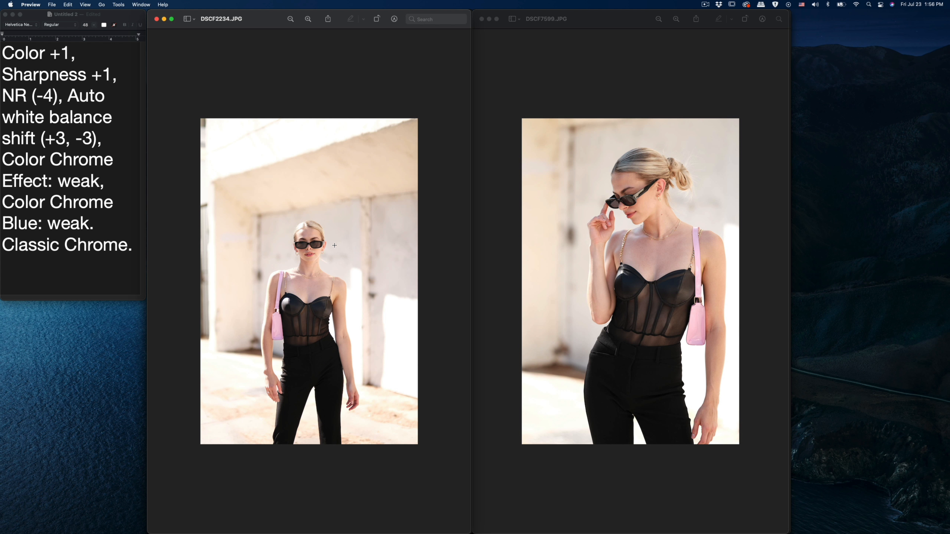
mouse_move(332, 242)
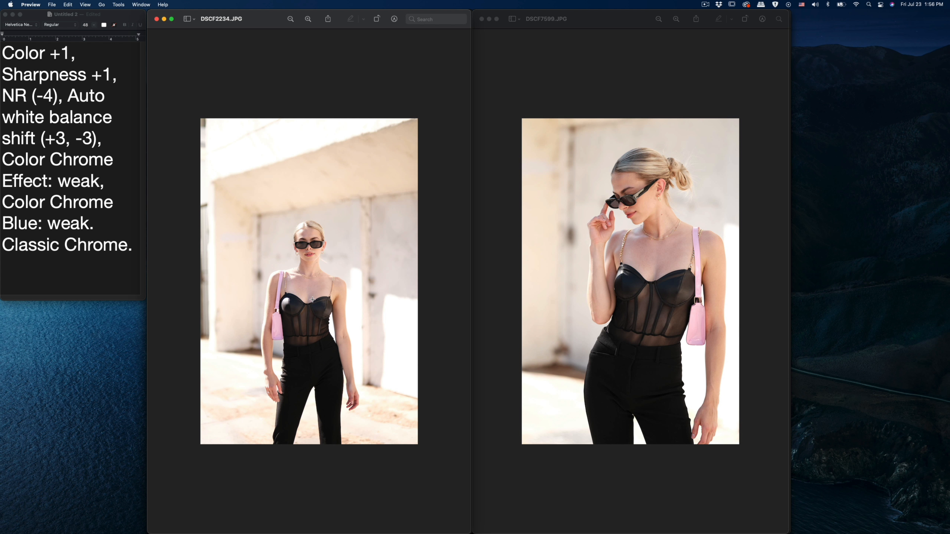
mouse_move(564, 261)
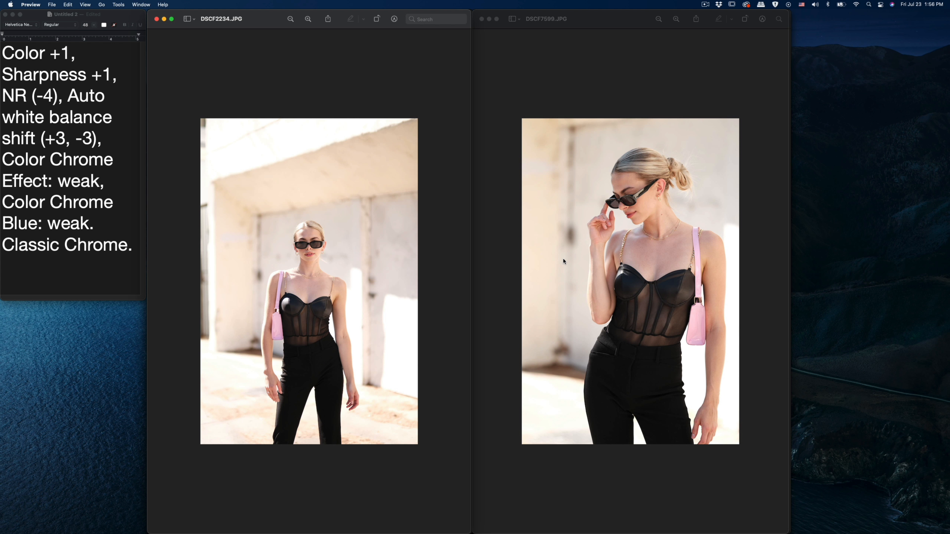
mouse_move(538, 271)
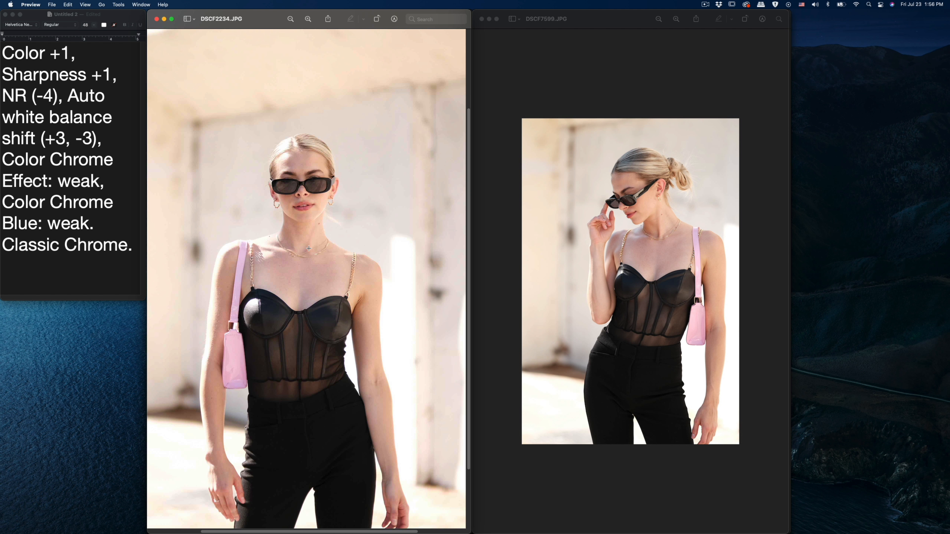
- Zoom DSCF7599.JPG so both photos show the model waist-up side by side
left_click(546, 19)
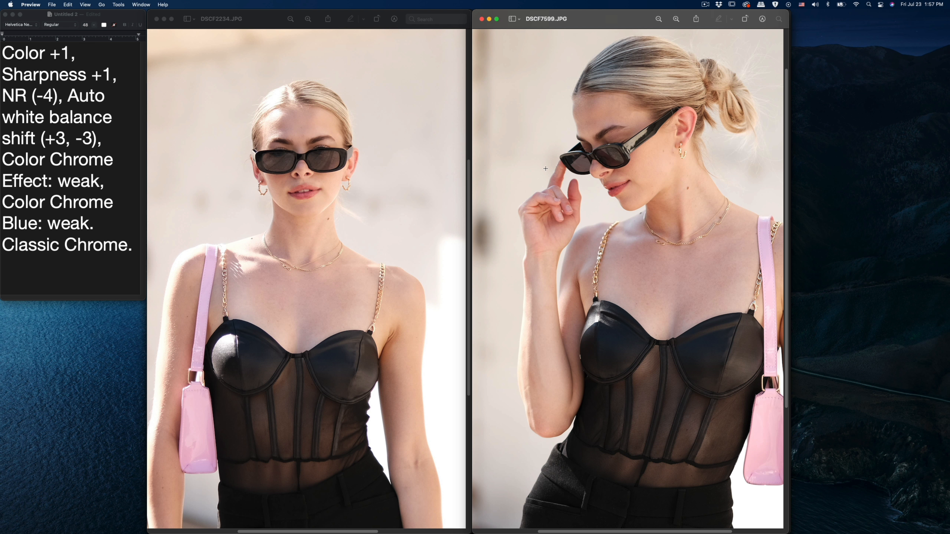
mouse_move(317, 172)
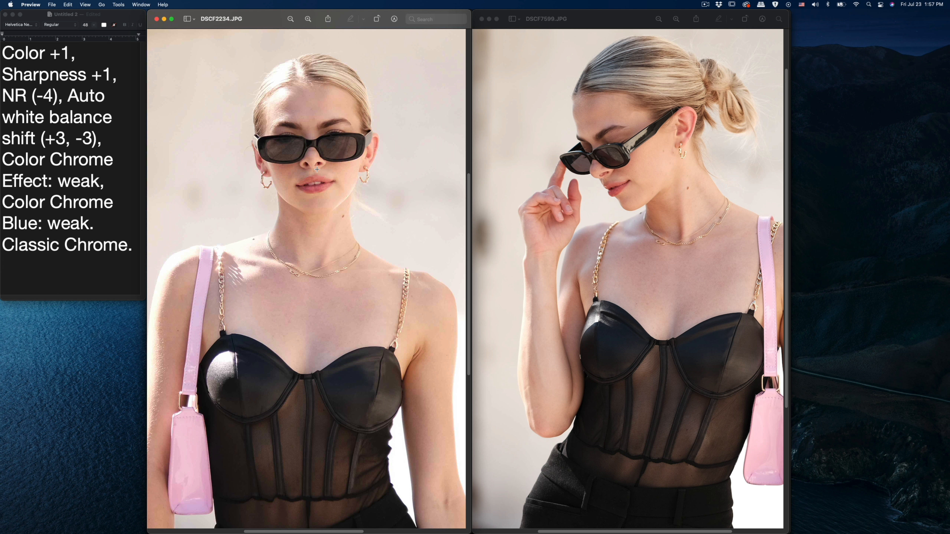
left_click(618, 152)
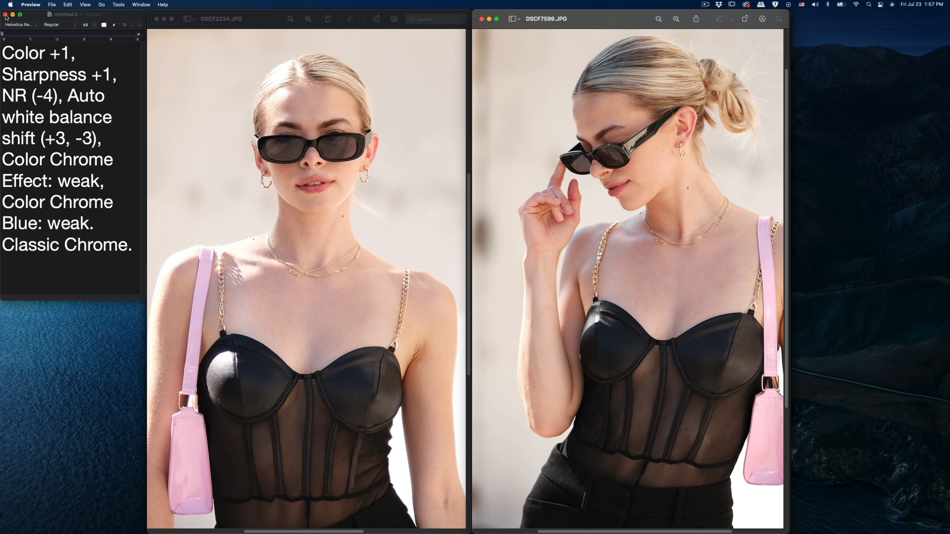
- Close the Classic Chrome settings note, leaving the two close-up portraits
left_click(5, 14)
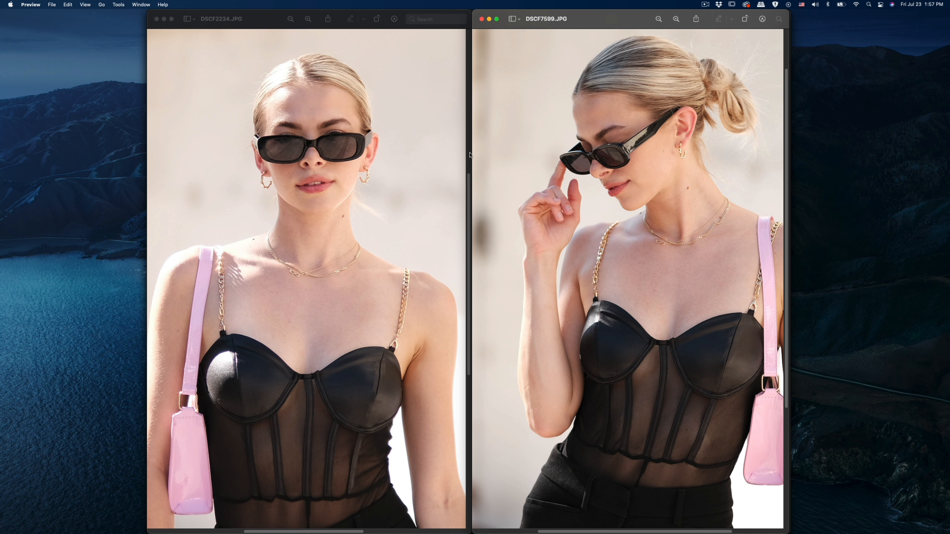
mouse_move(390, 153)
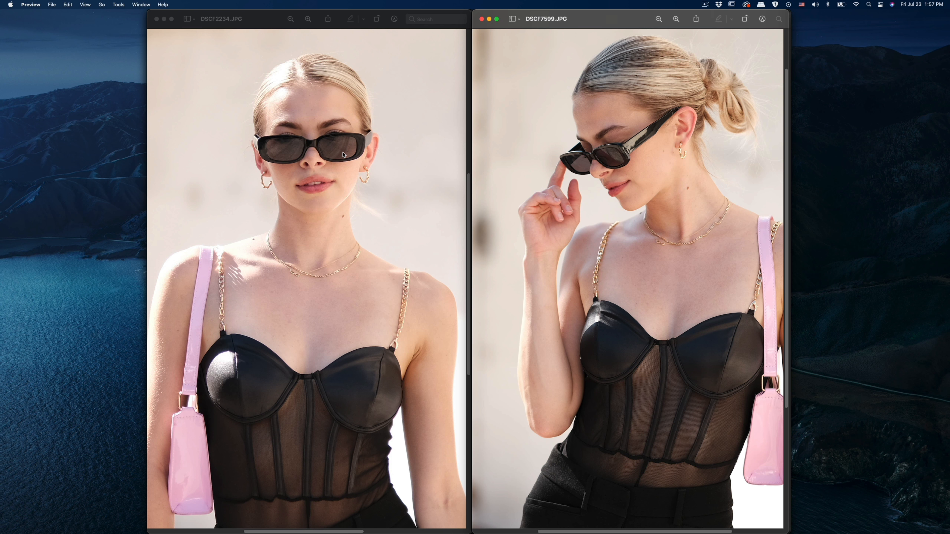
mouse_move(324, 153)
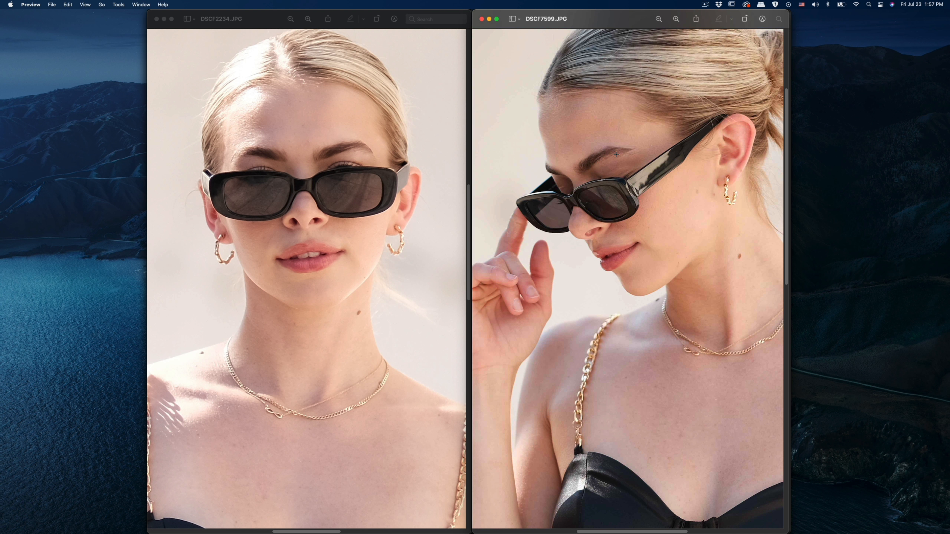
mouse_move(532, 212)
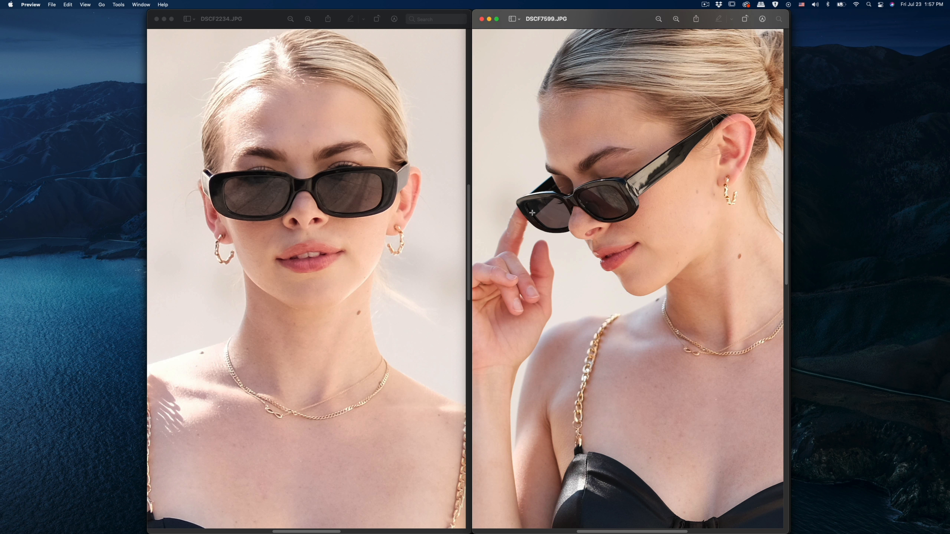
mouse_move(628, 185)
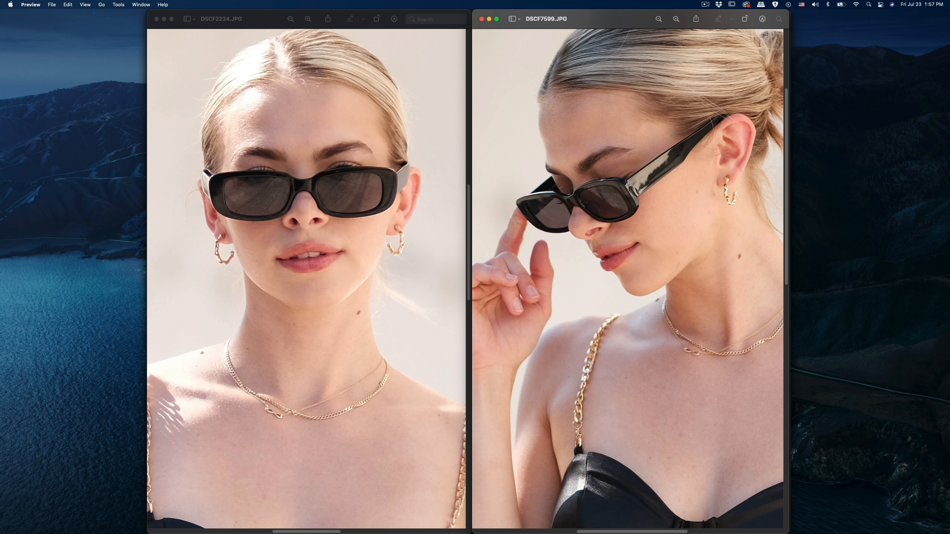
mouse_move(625, 183)
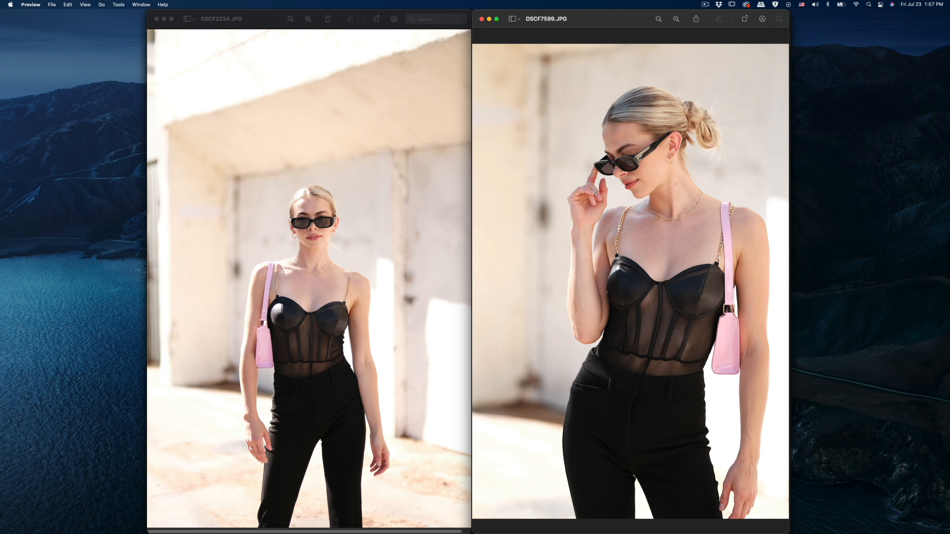
mouse_move(688, 149)
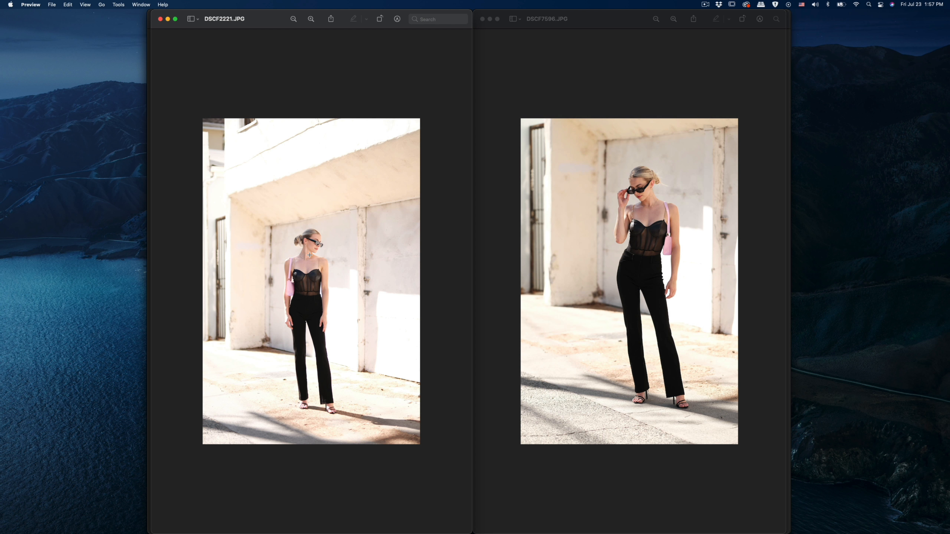
mouse_move(533, 209)
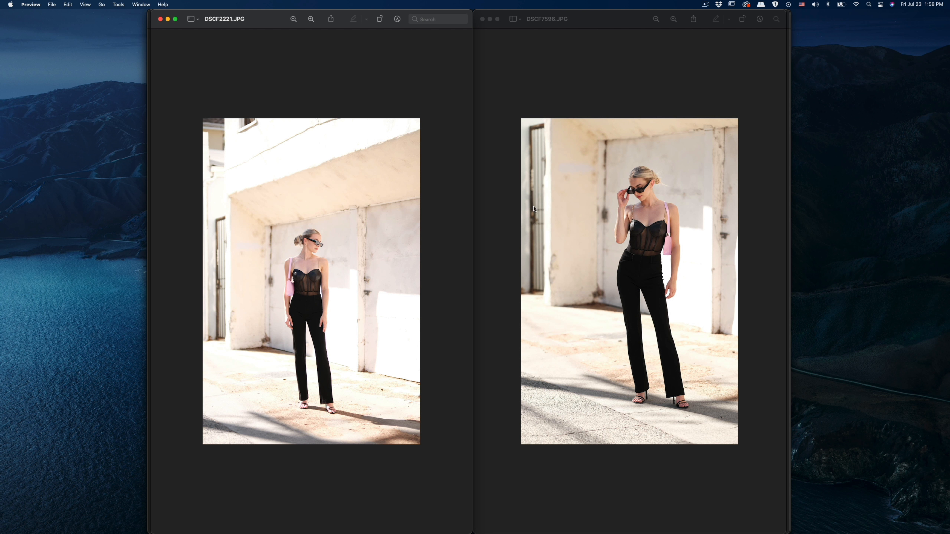
mouse_move(681, 220)
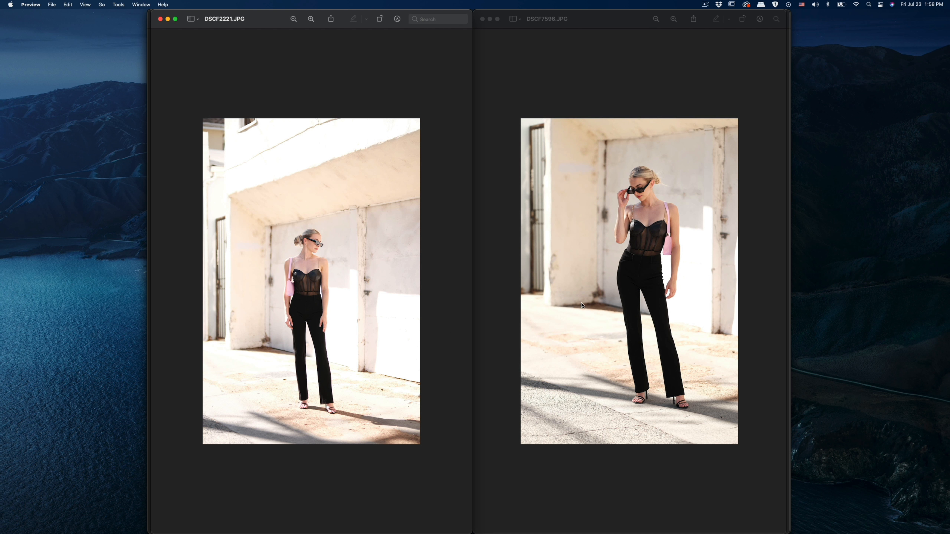
mouse_move(555, 183)
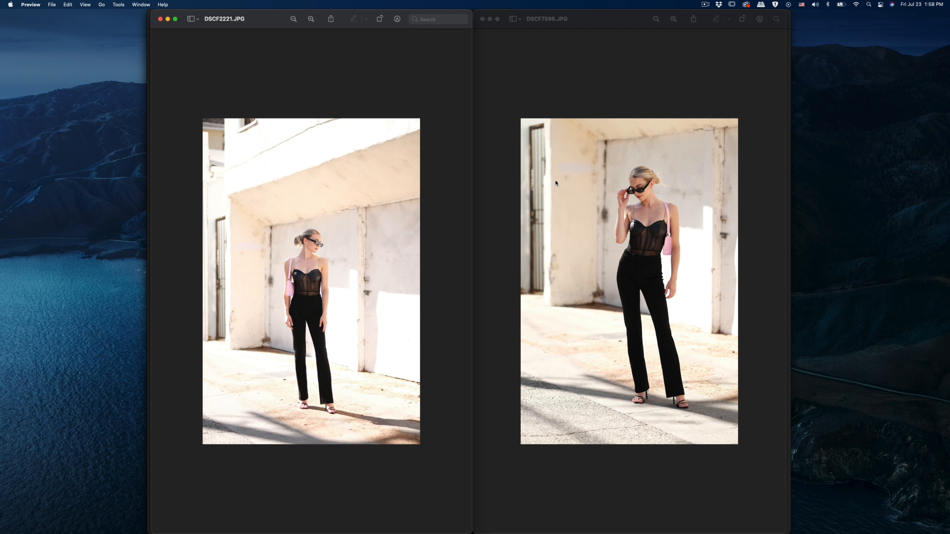
mouse_move(556, 186)
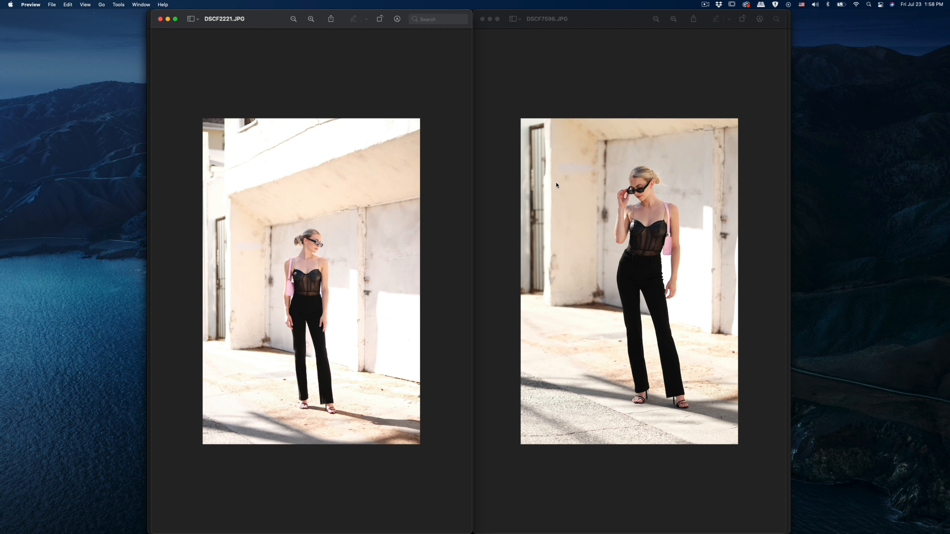
mouse_move(630, 188)
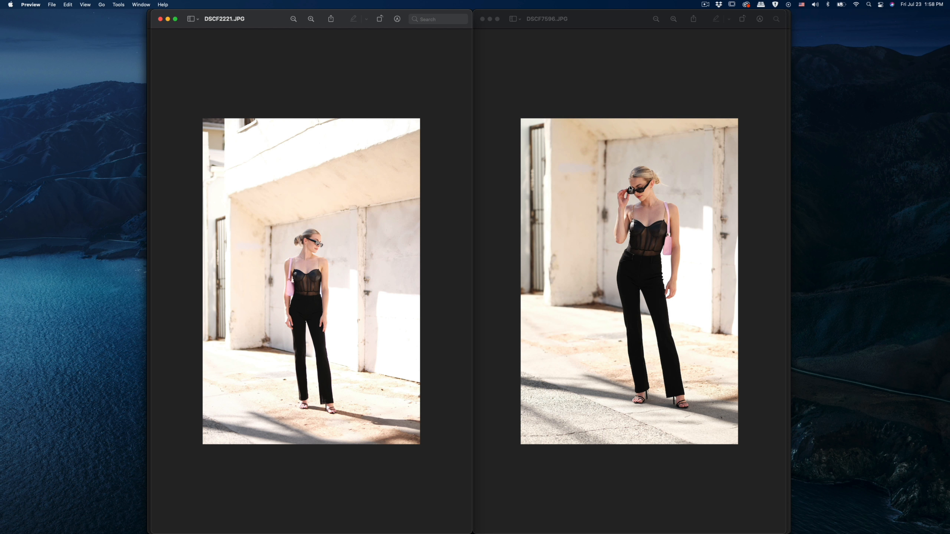
mouse_move(604, 232)
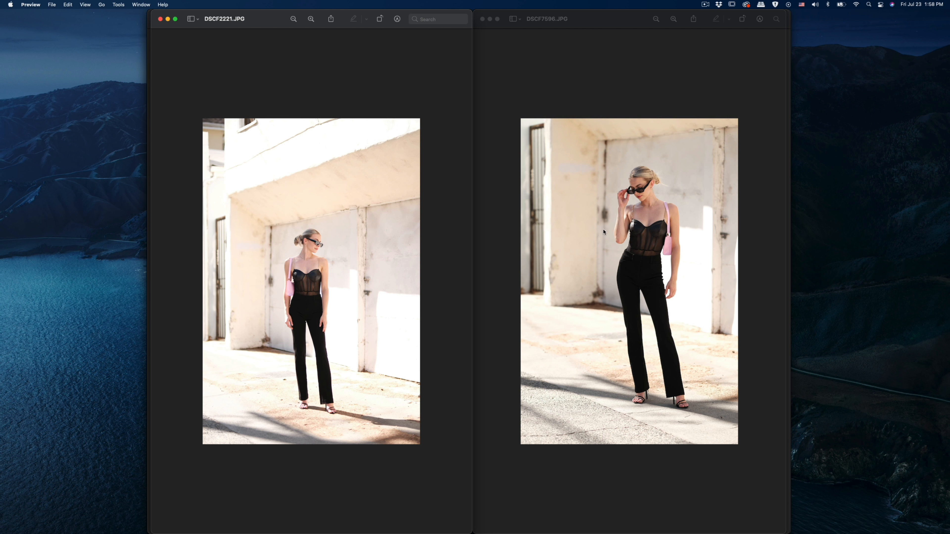
mouse_move(591, 200)
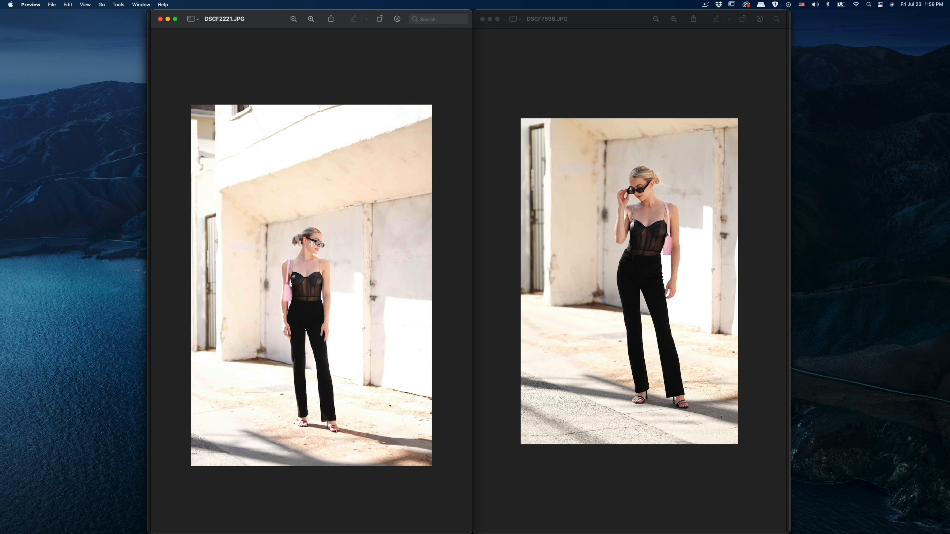
- Zoom DSCF2221.JPG and DSCF7596.JPG in on the face and torso, then refit DSCF2221.JPG
left_click(311, 18)
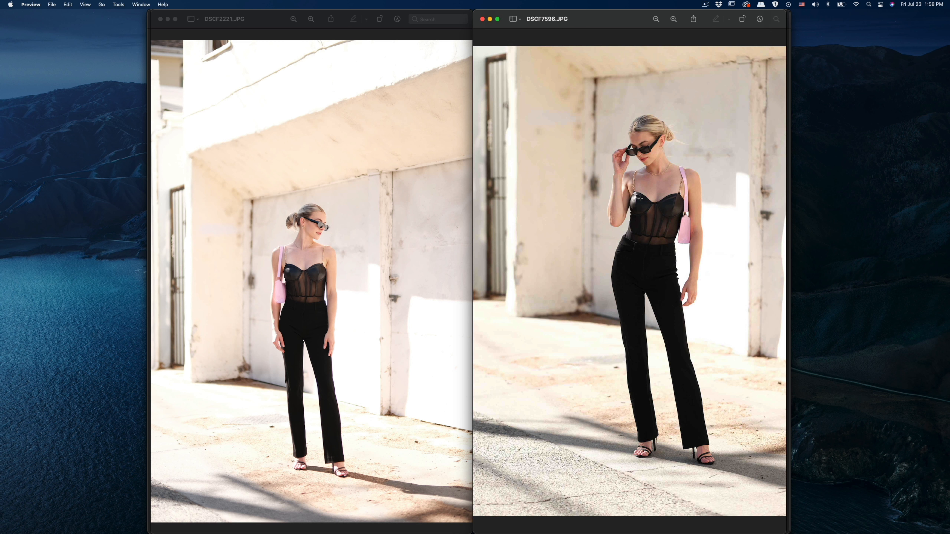
mouse_move(395, 132)
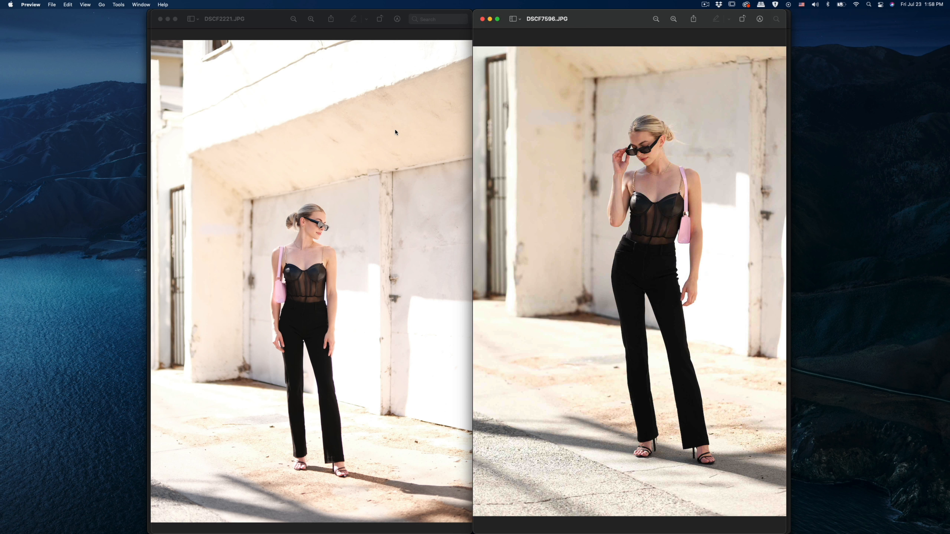
mouse_move(313, 237)
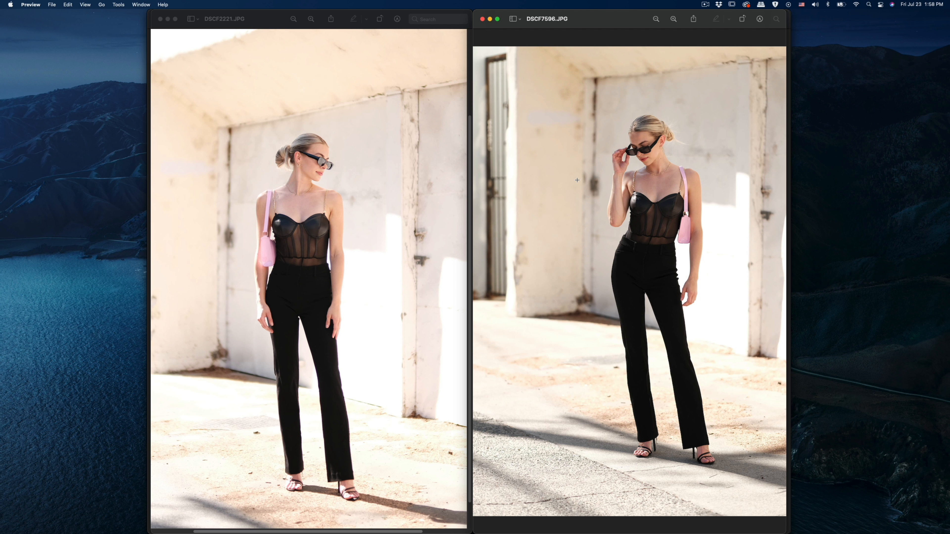
mouse_move(357, 169)
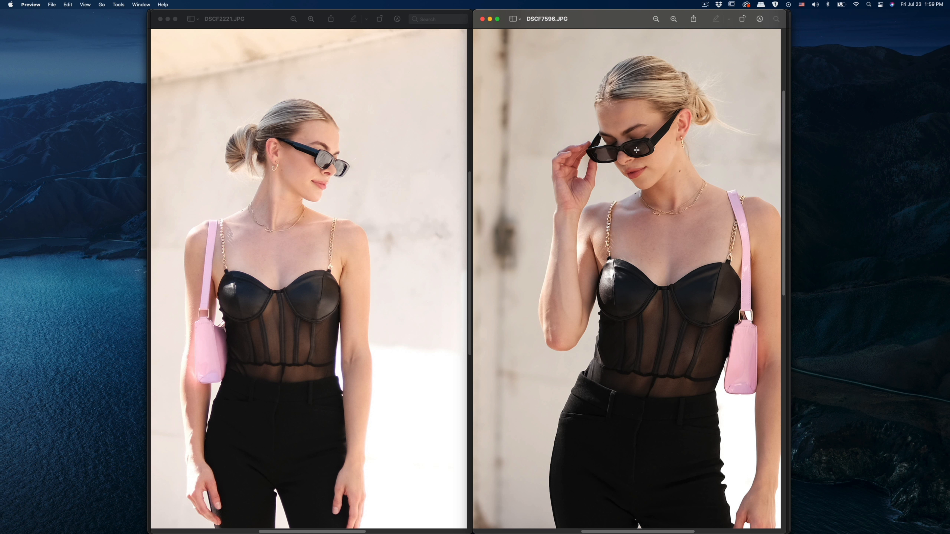
mouse_move(362, 174)
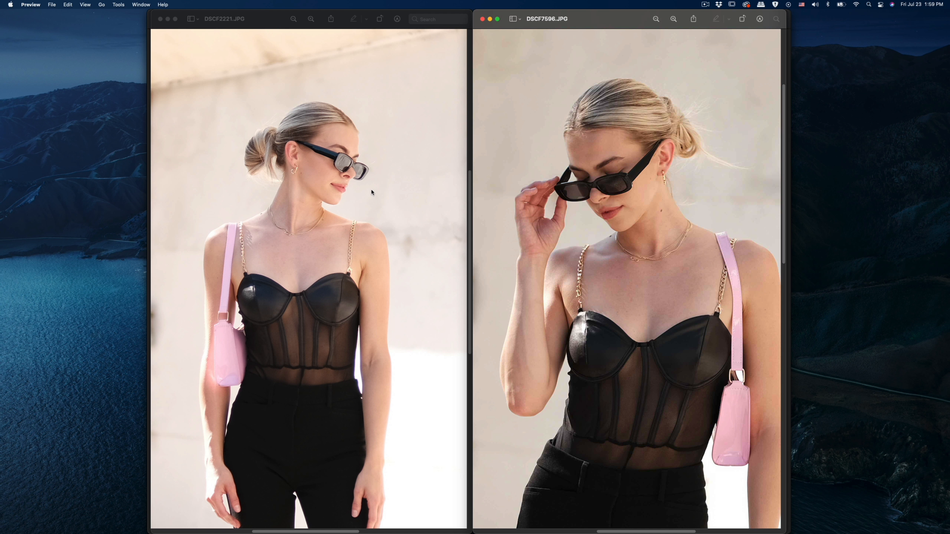
left_click(302, 18)
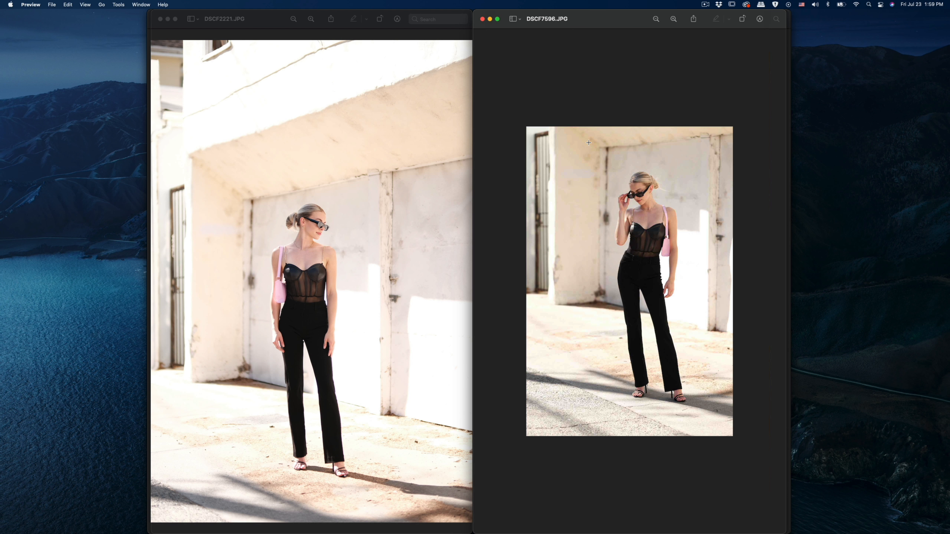
- Enlarge DSCF7596.JPG to fill its window so both full portraits match
left_click(656, 19)
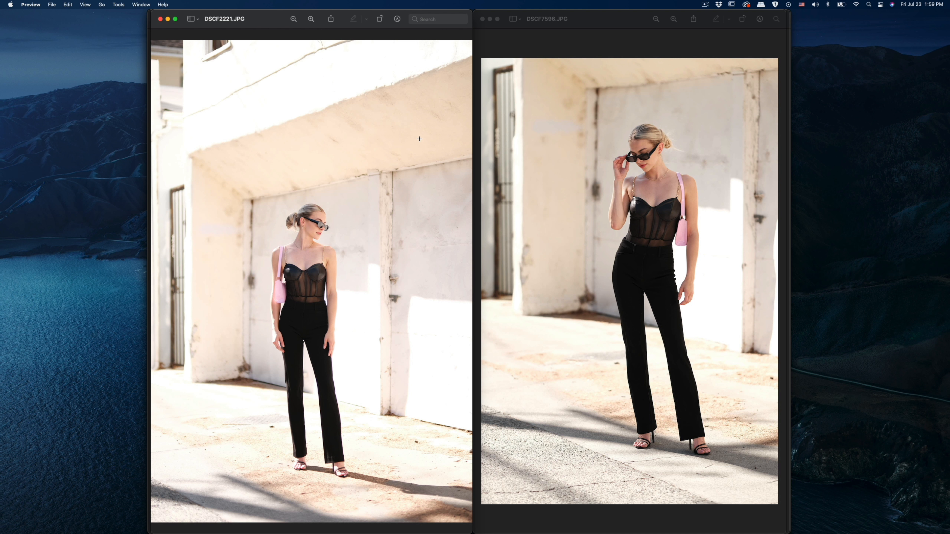
mouse_move(547, 62)
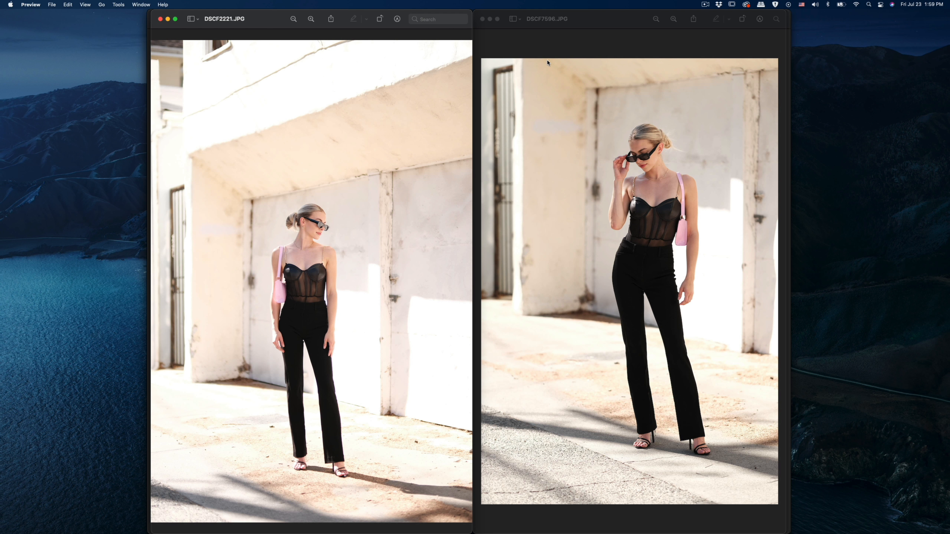
mouse_move(261, 128)
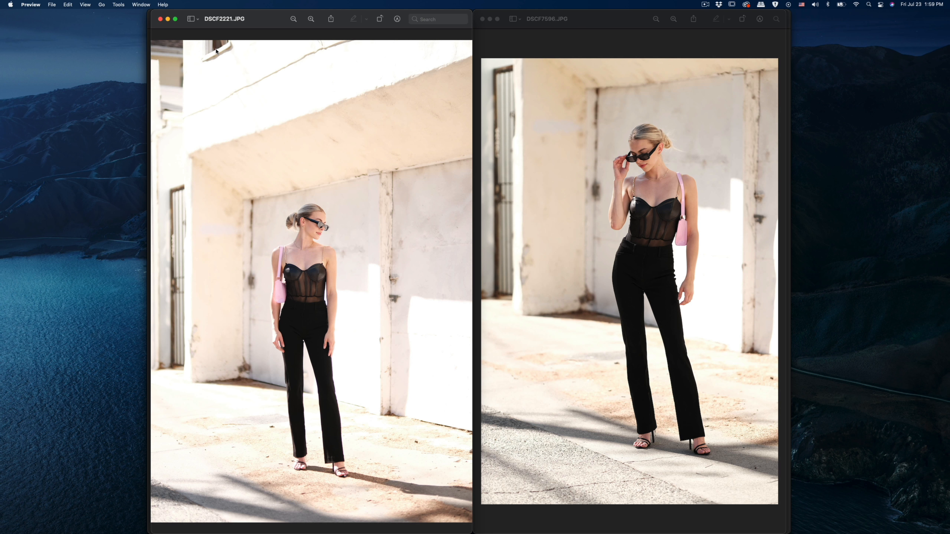
mouse_move(230, 171)
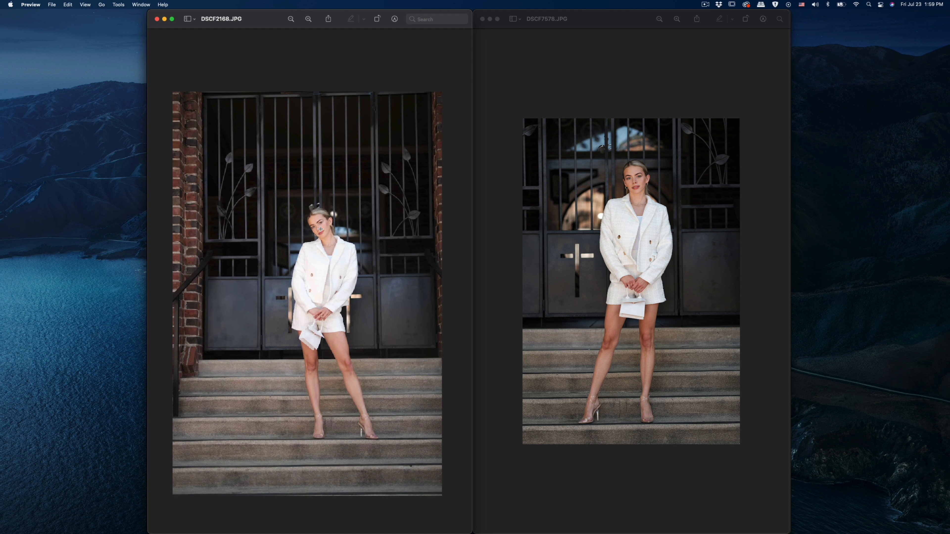
- Enlarge DSCF2168.JPG and DSCF7578.JPG so both white-suit portraits fill their windows
left_click(308, 19)
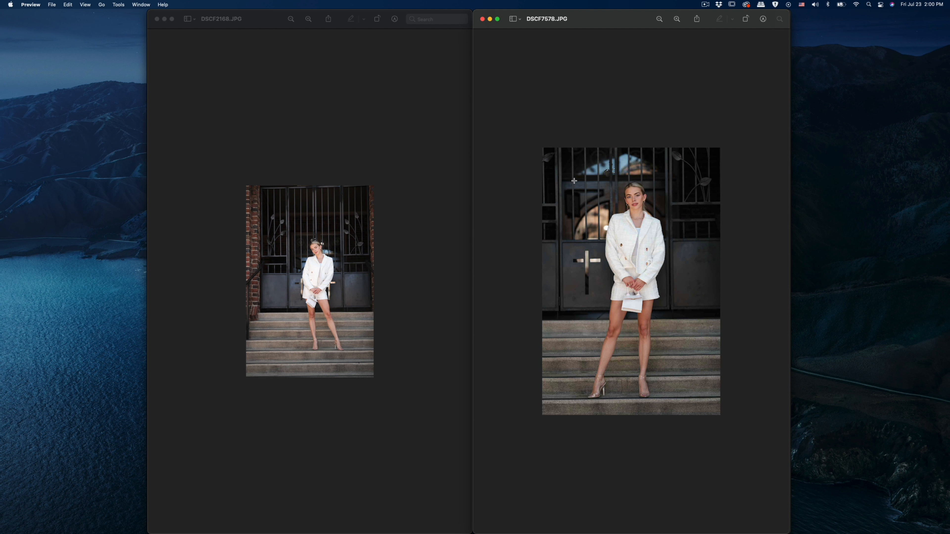
mouse_move(343, 358)
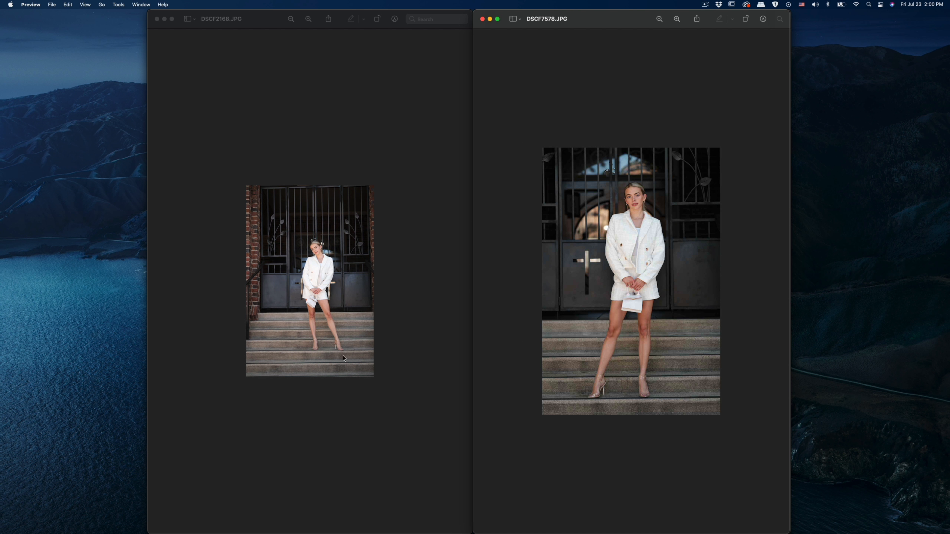
mouse_move(667, 418)
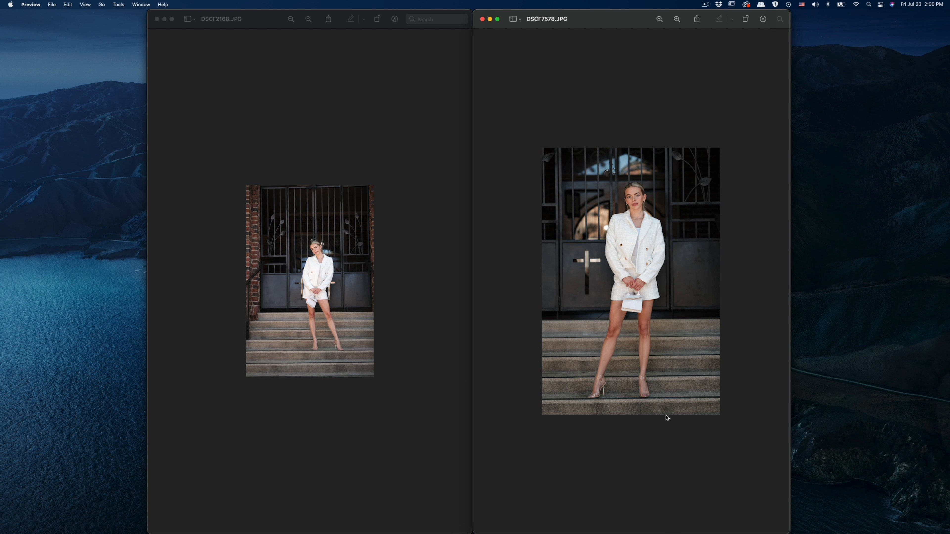
mouse_move(543, 221)
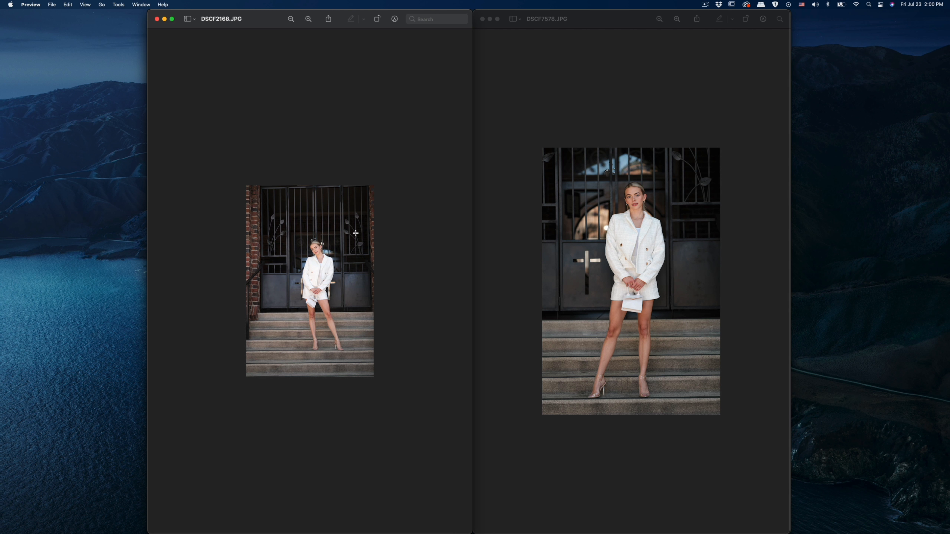
left_click(308, 18)
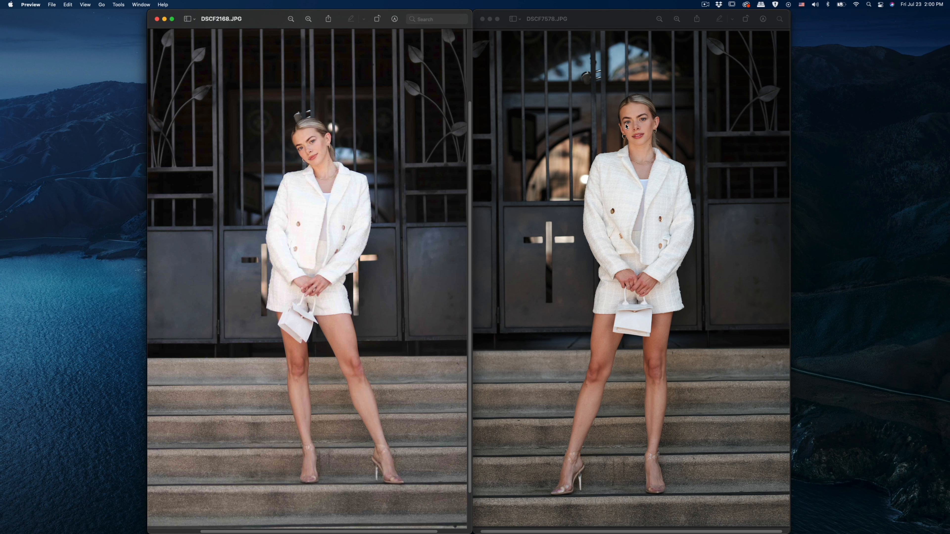
mouse_move(650, 116)
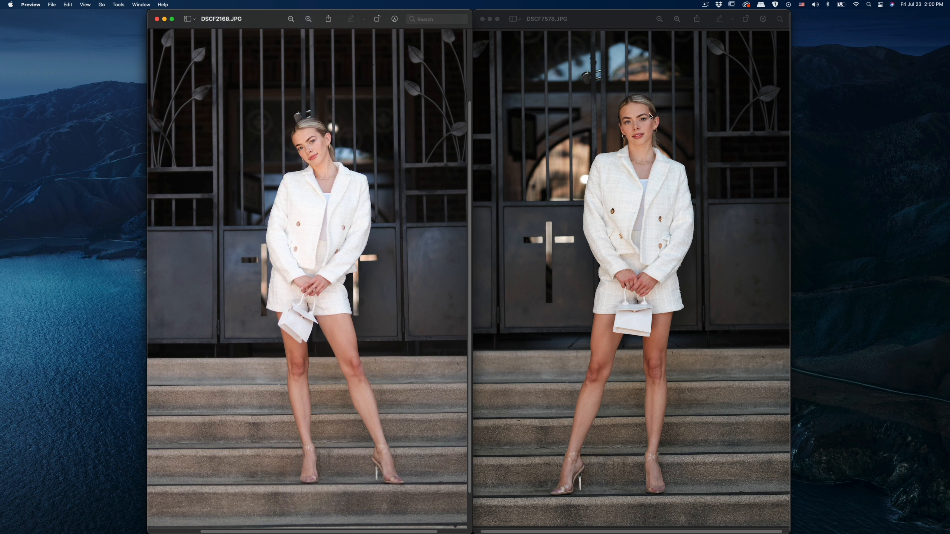
mouse_move(626, 134)
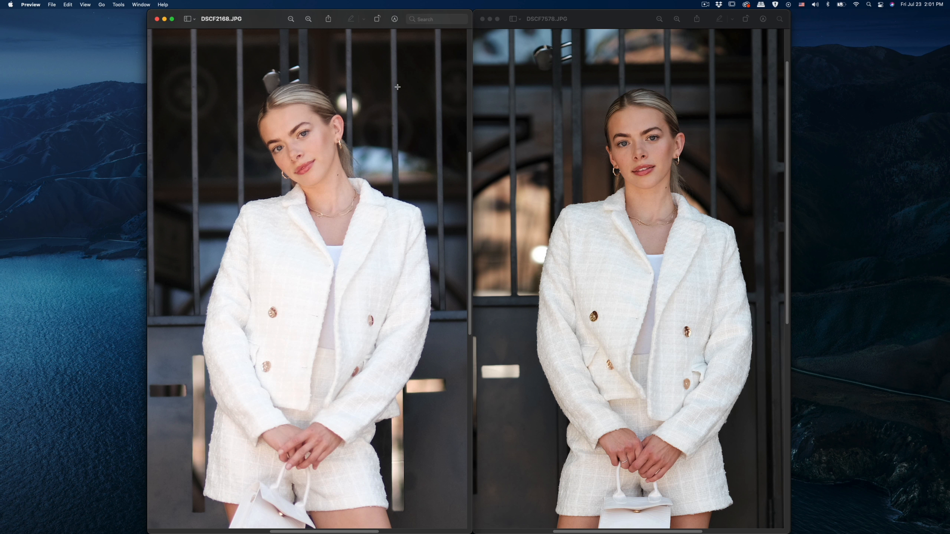
mouse_move(526, 79)
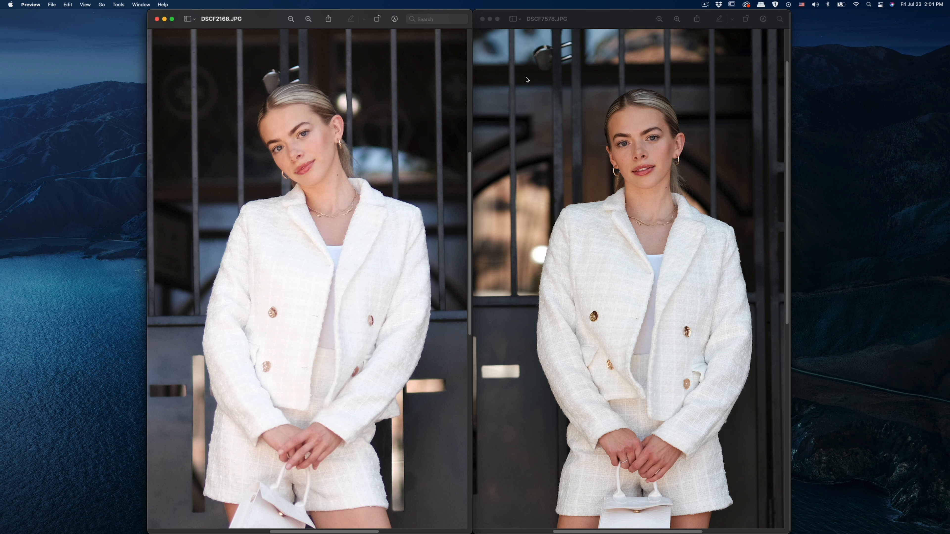
mouse_move(545, 57)
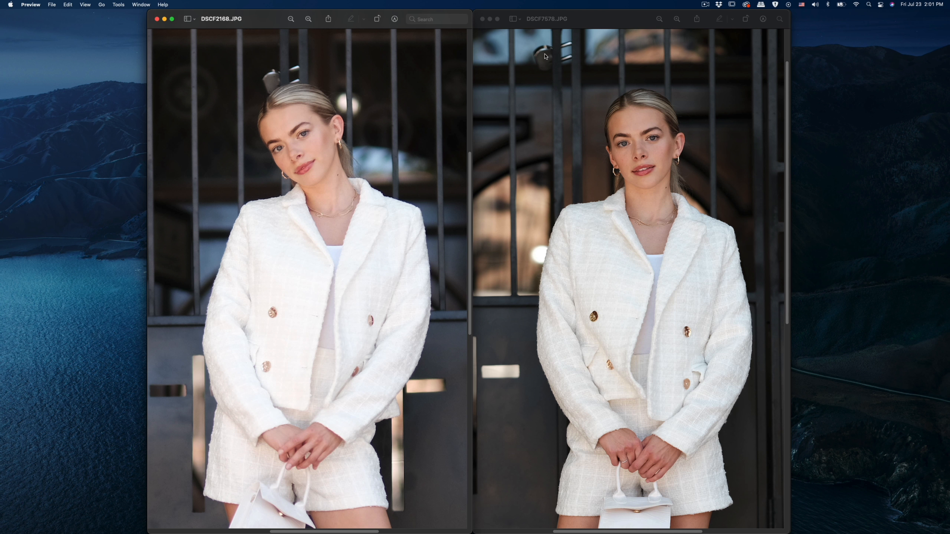
mouse_move(544, 52)
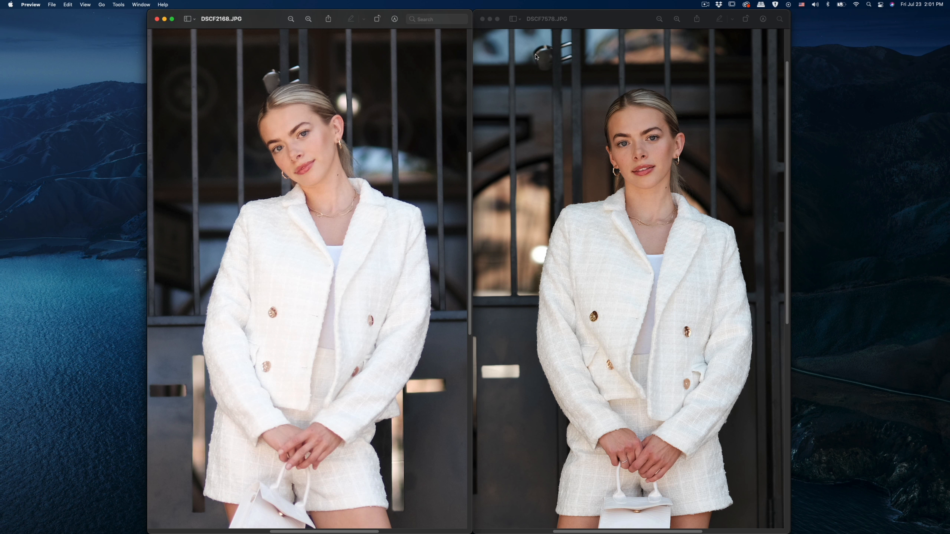
mouse_move(561, 77)
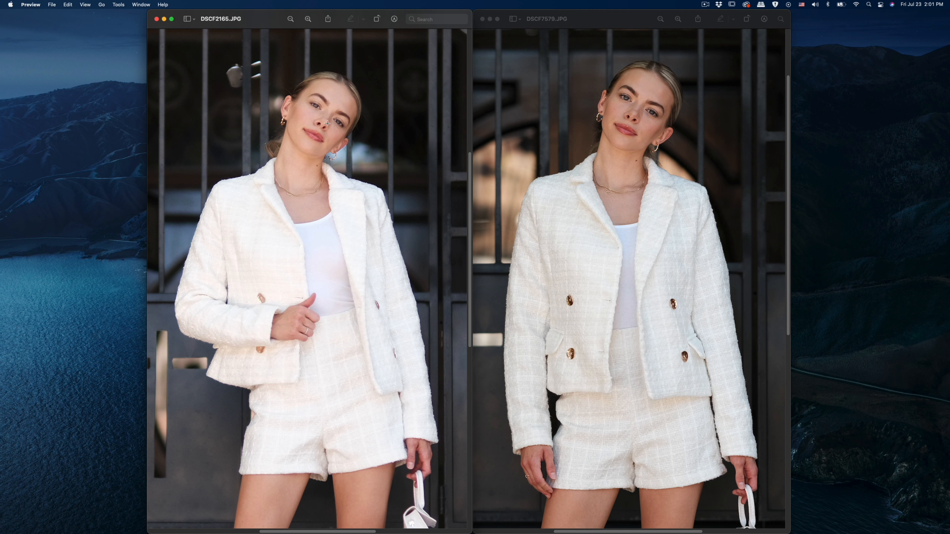
mouse_move(341, 124)
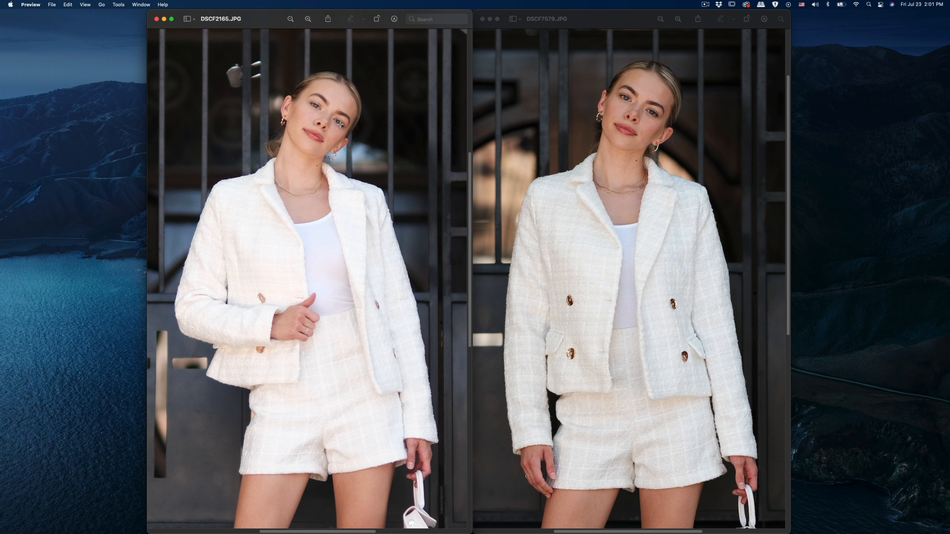
mouse_move(340, 125)
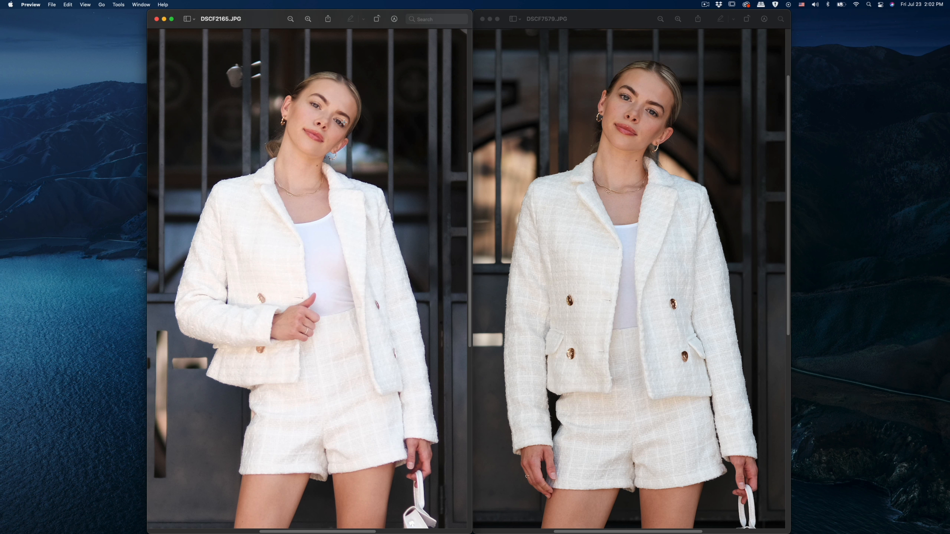
mouse_move(442, 124)
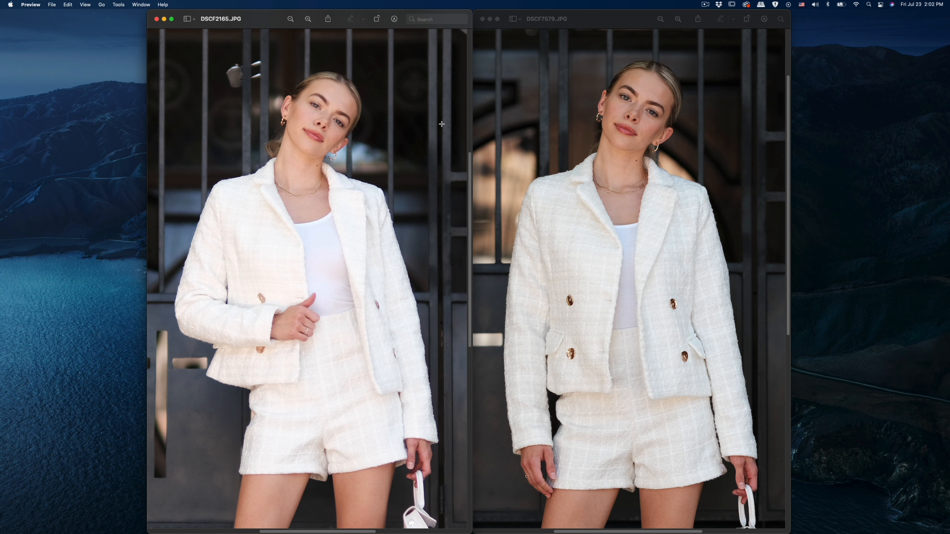
mouse_move(331, 128)
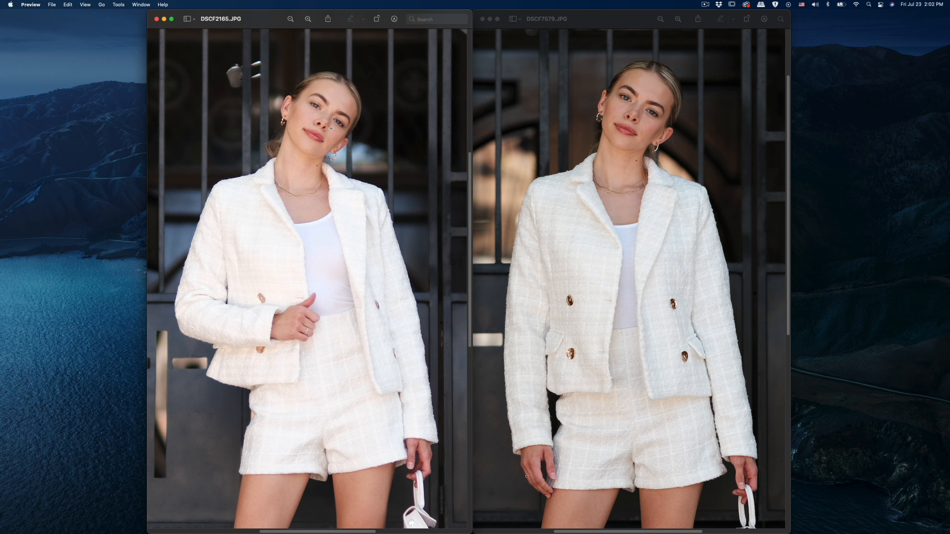
mouse_move(569, 113)
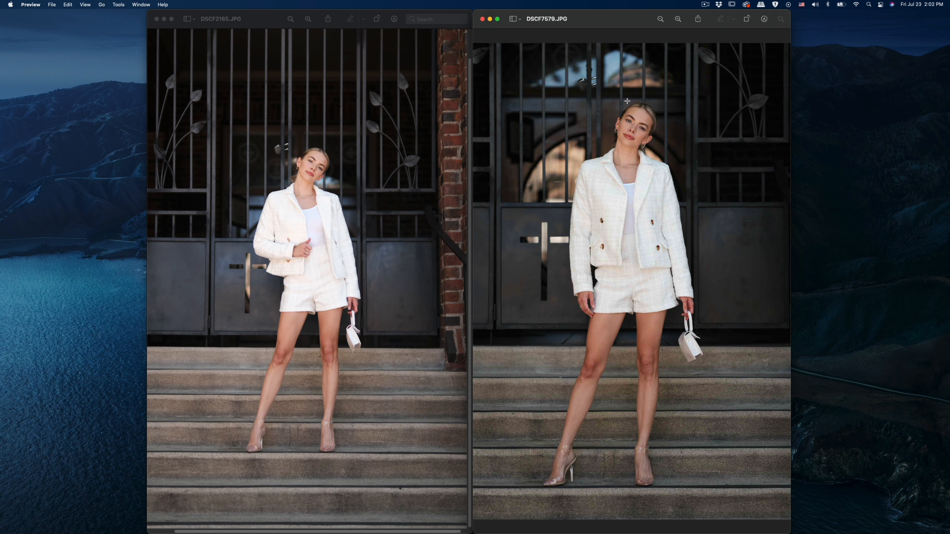
mouse_move(326, 173)
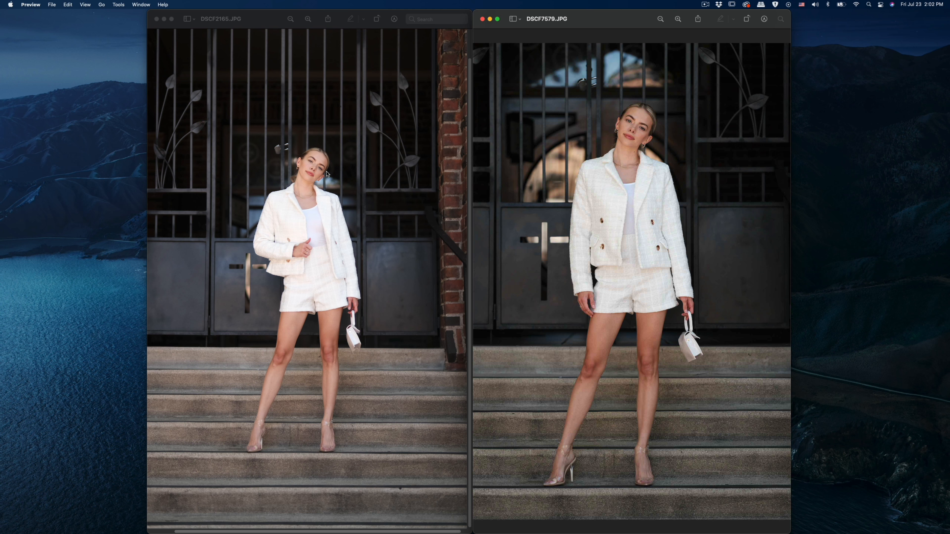
mouse_move(324, 175)
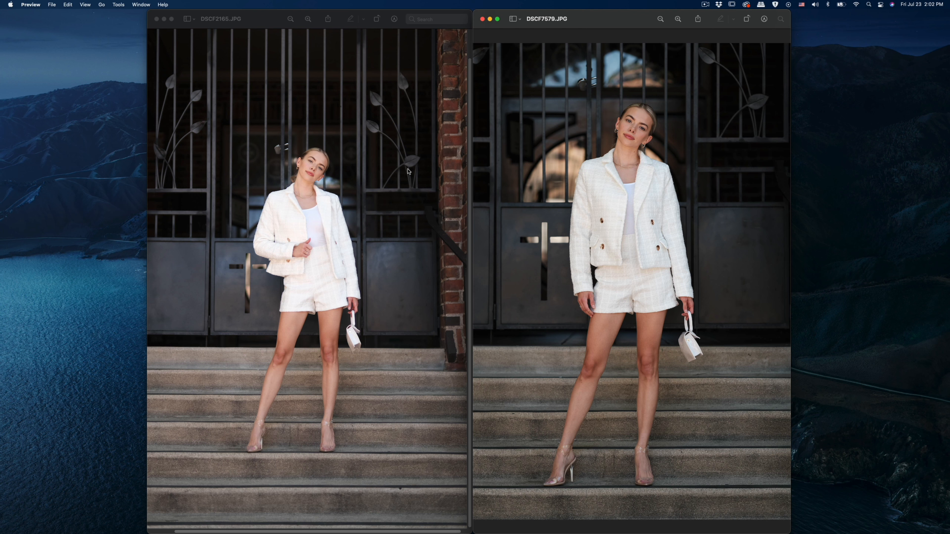
mouse_move(604, 143)
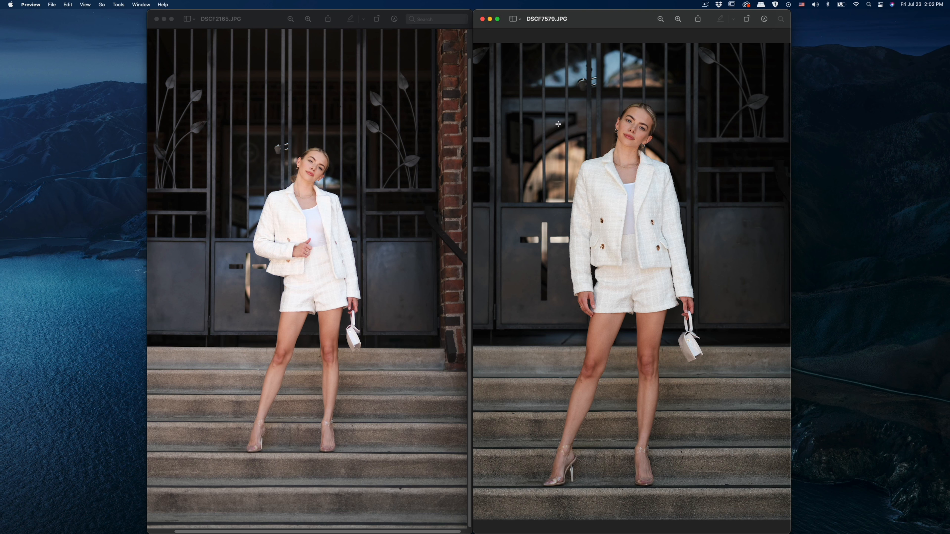
mouse_move(565, 120)
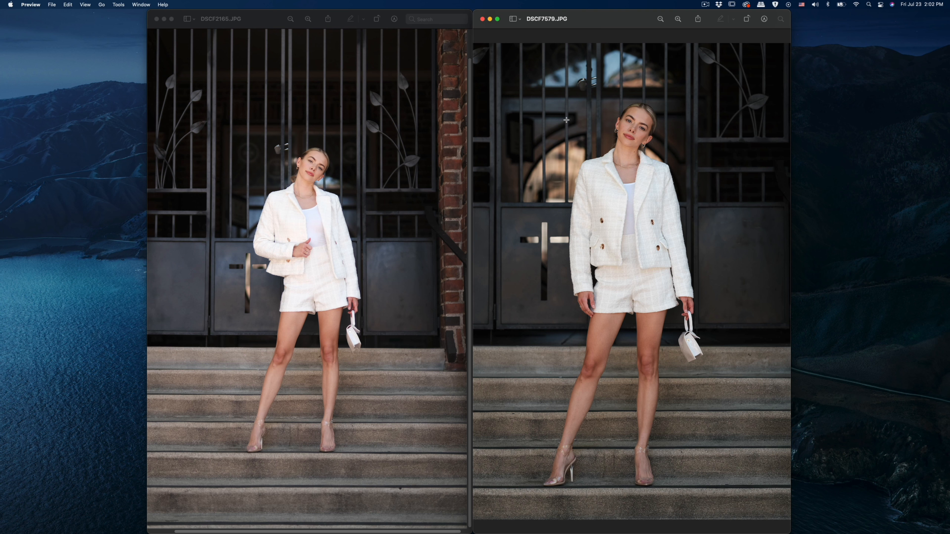
mouse_move(582, 114)
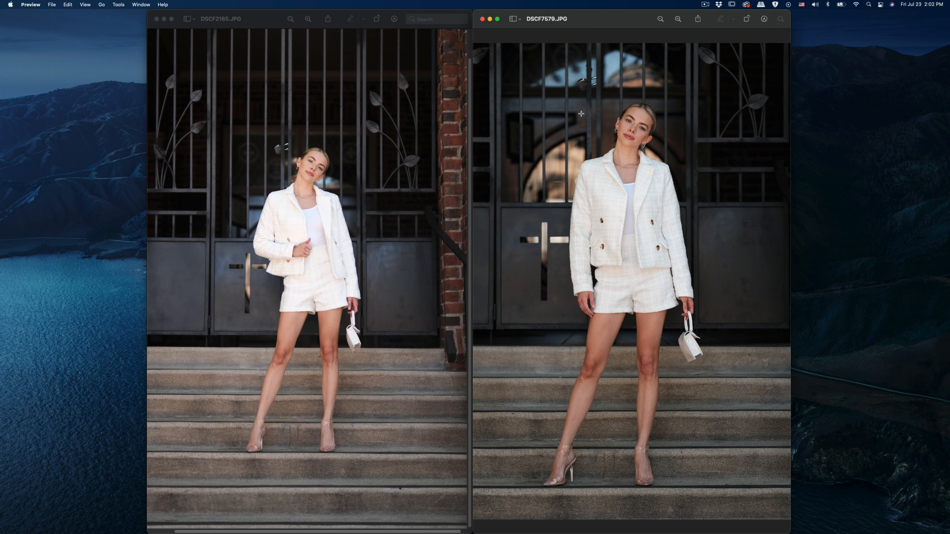
mouse_move(708, 155)
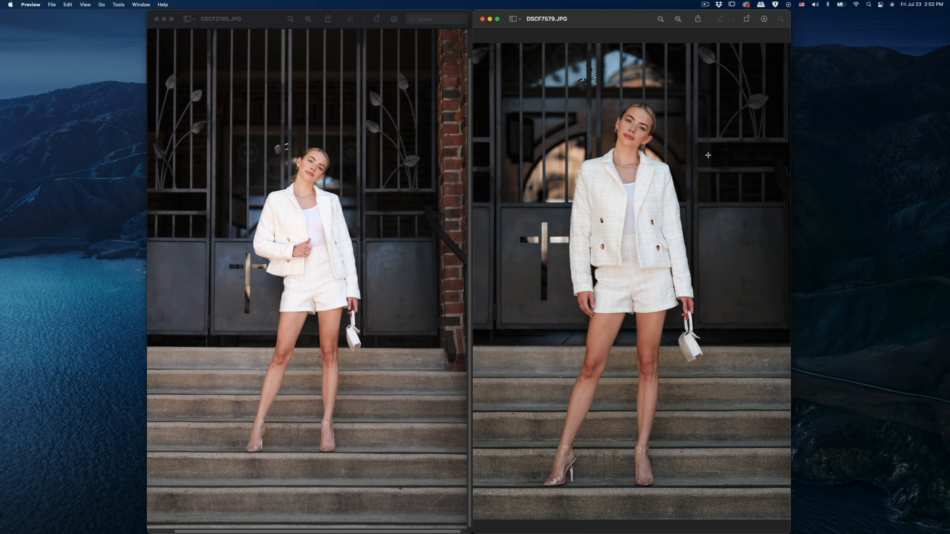